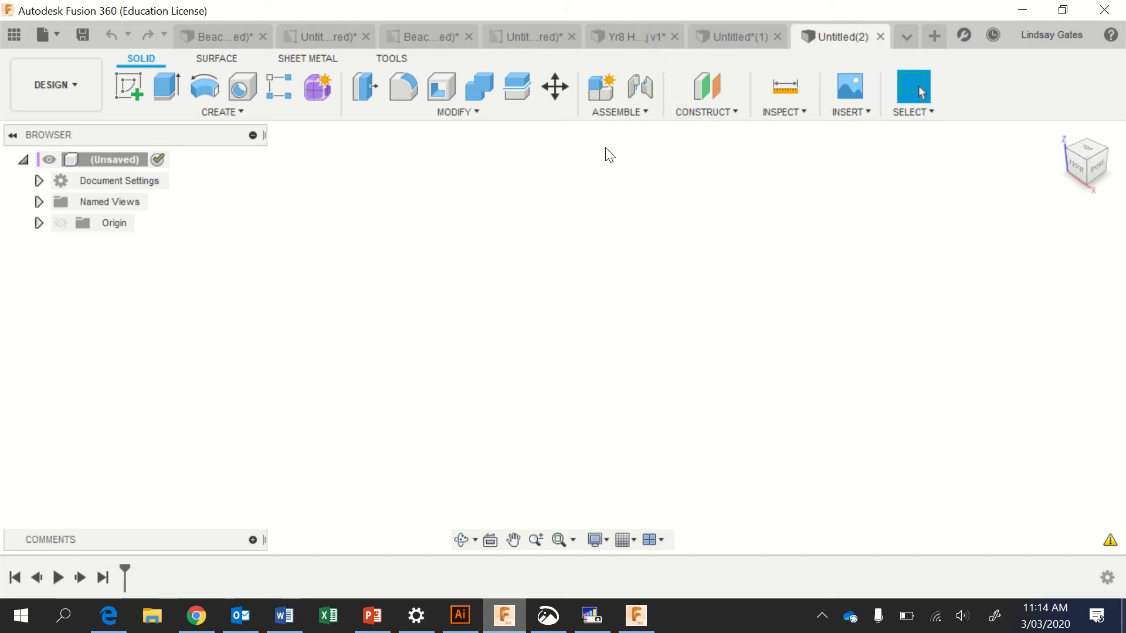
{"action": "mouse_move", "coordinate": [602, 90]}
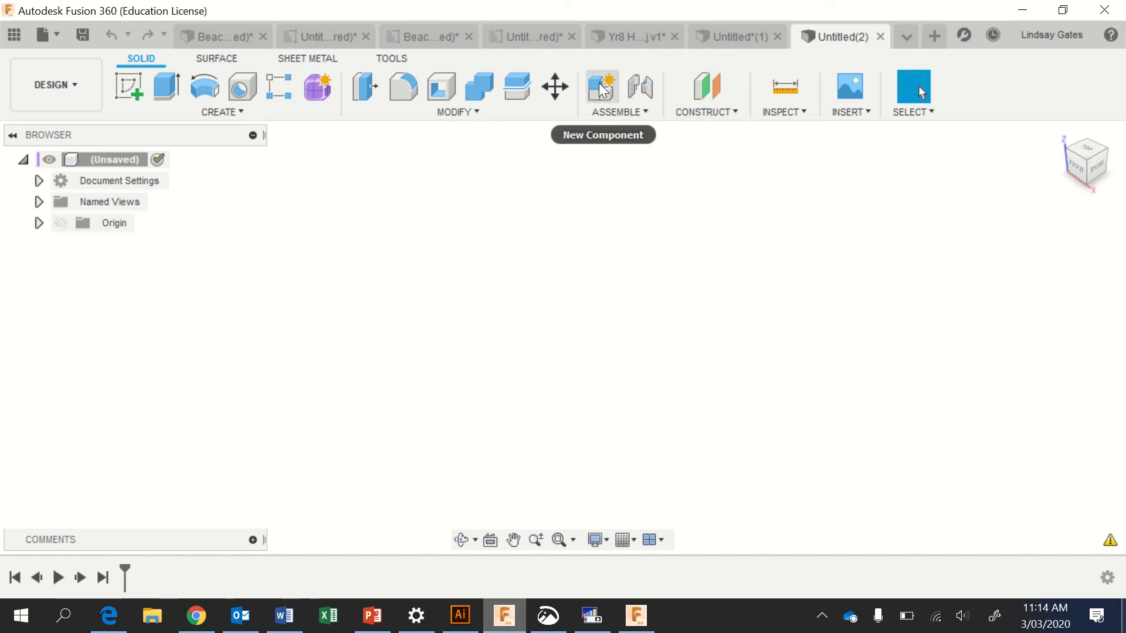
Create a new empty component named helibody and make it active.
{"action": "left_click", "coordinate": [601, 87]}
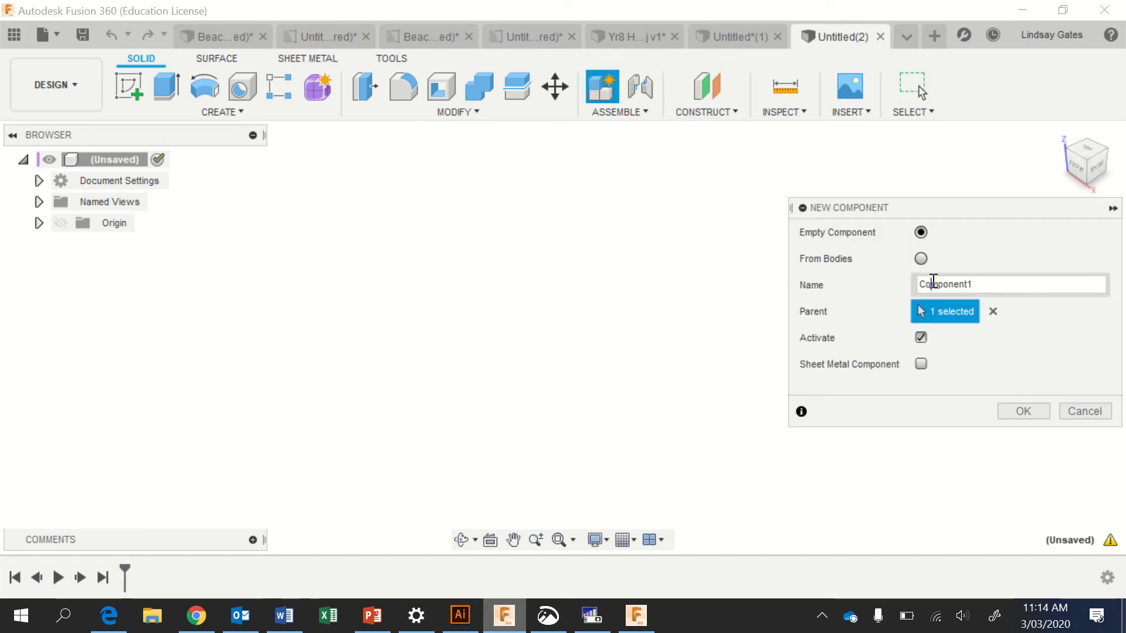
{"action": "double_click", "coordinate": [941, 285]}
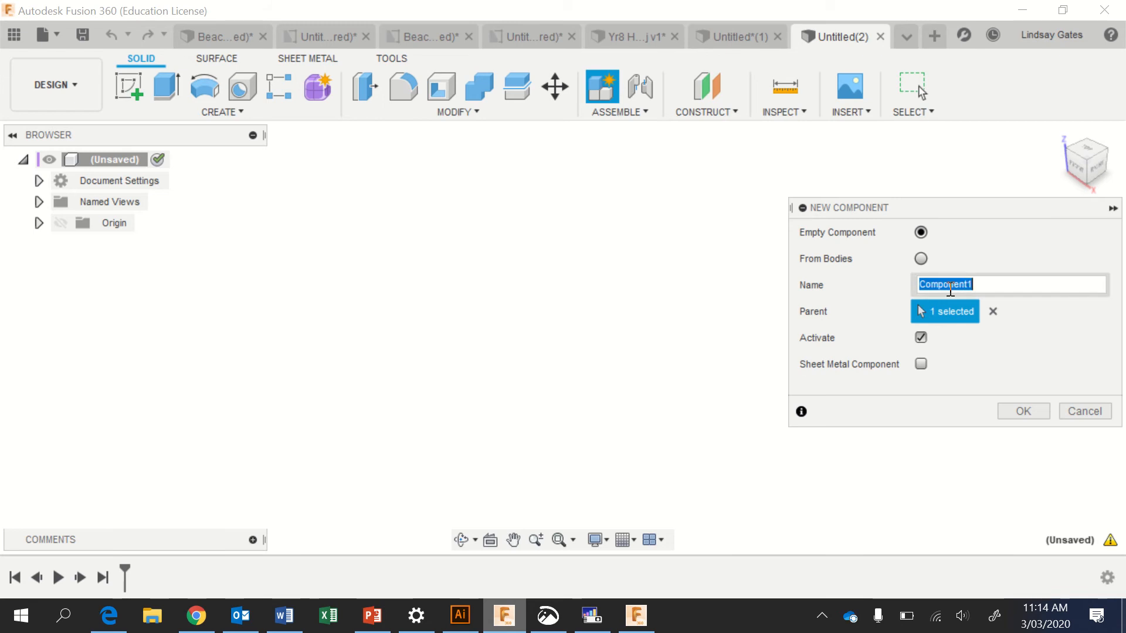
{"action": "left_click", "coordinate": [1022, 411]}
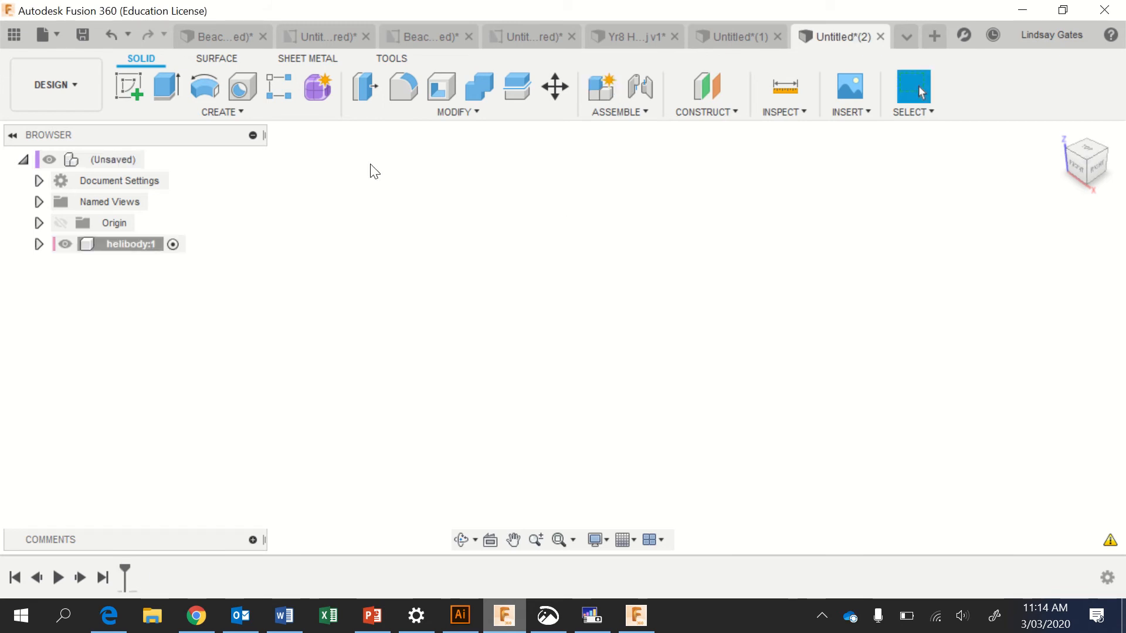
Start a front-plane sketch holding a 150 by 70 rectangle.
{"action": "left_click", "coordinate": [129, 86]}
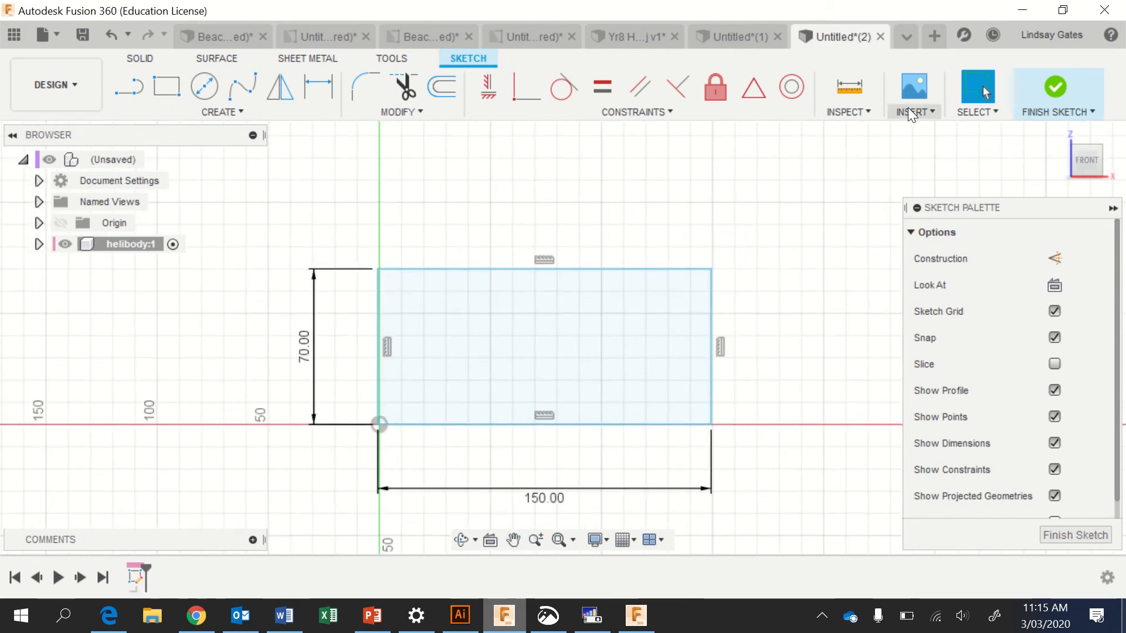
Insert the heli body image as a canvas and flip it vertically so its text reads correctly.
{"action": "left_click", "coordinate": [915, 88]}
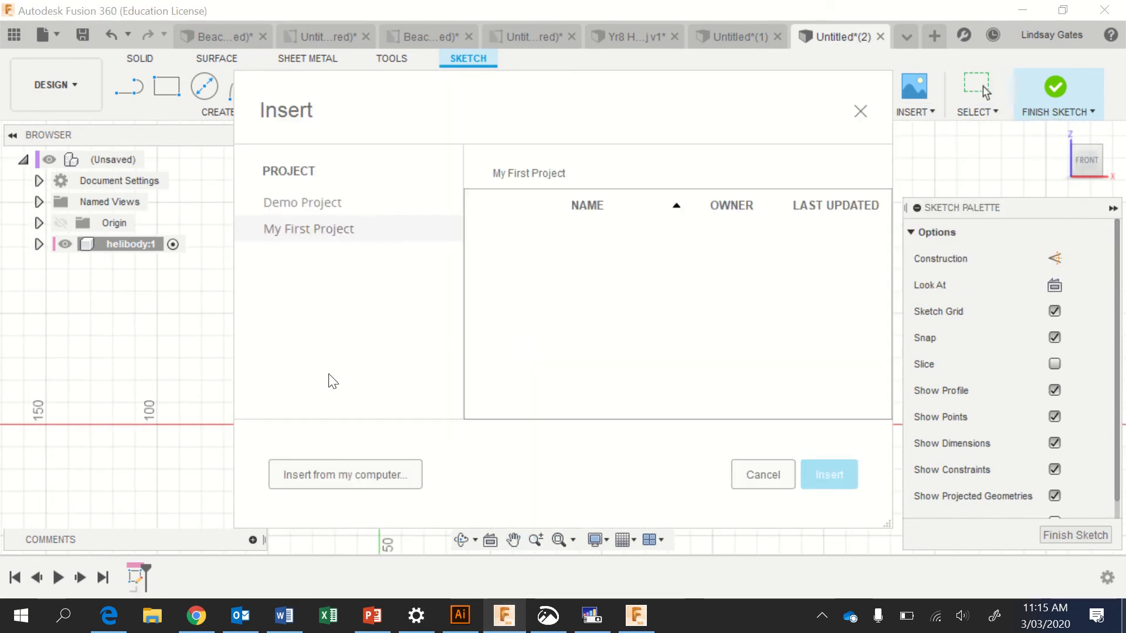
{"action": "left_click", "coordinate": [345, 474]}
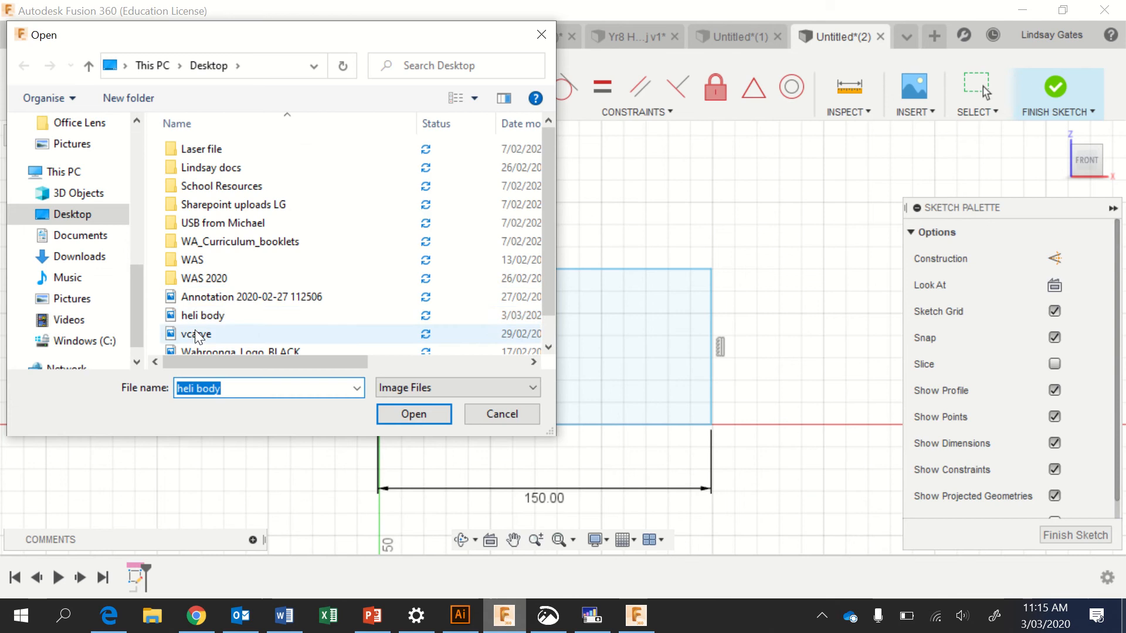
{"action": "left_click", "coordinate": [414, 414]}
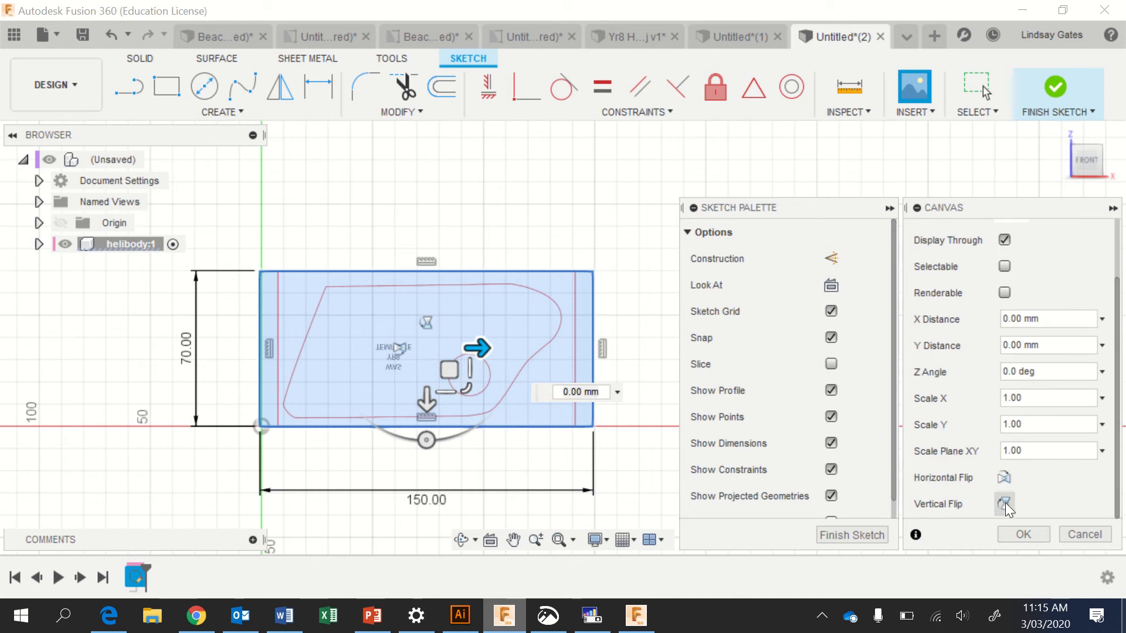
{"action": "left_click", "coordinate": [1004, 504]}
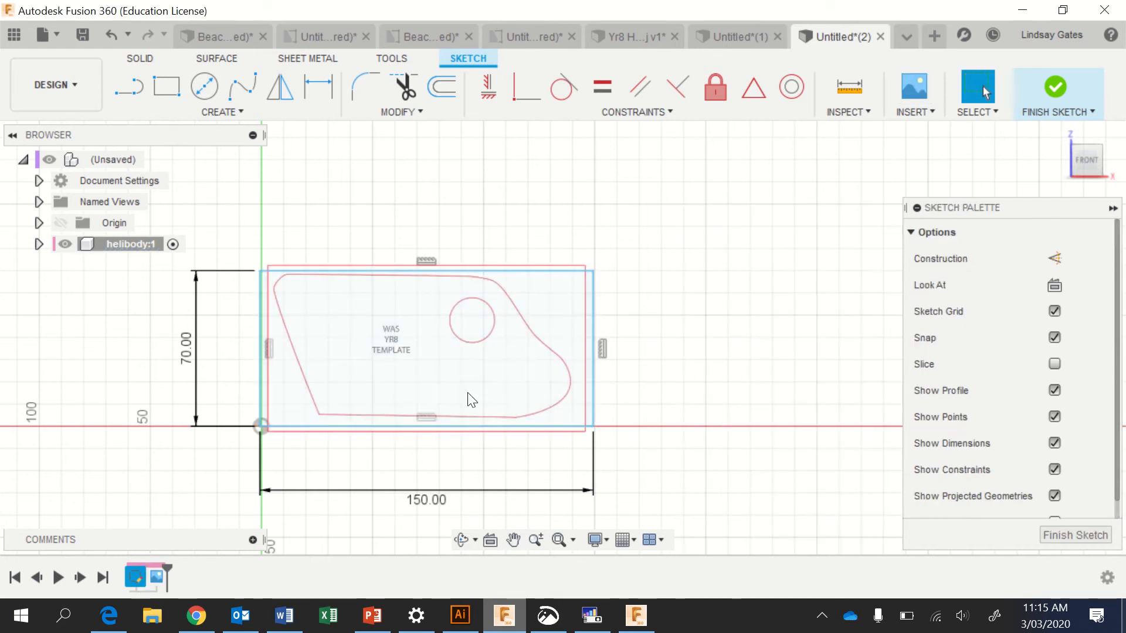
{"action": "left_click", "coordinate": [129, 86]}
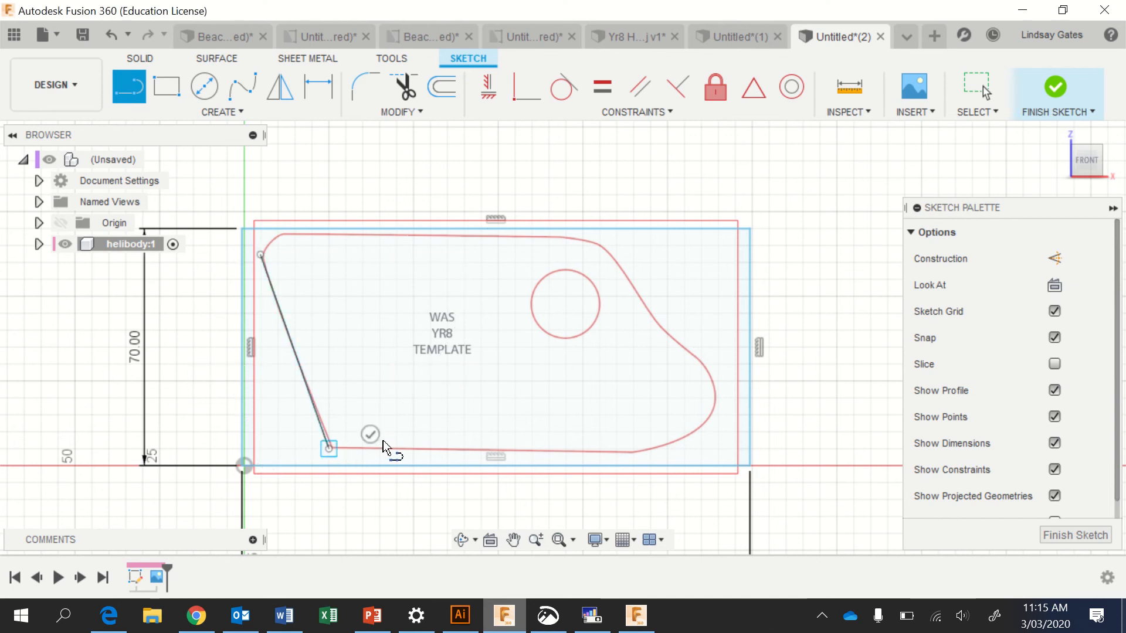
Trace the template's bottom edge with a straight line.
{"action": "left_click_drag", "start_coordinate": [328, 447], "coordinate": [635, 463]}
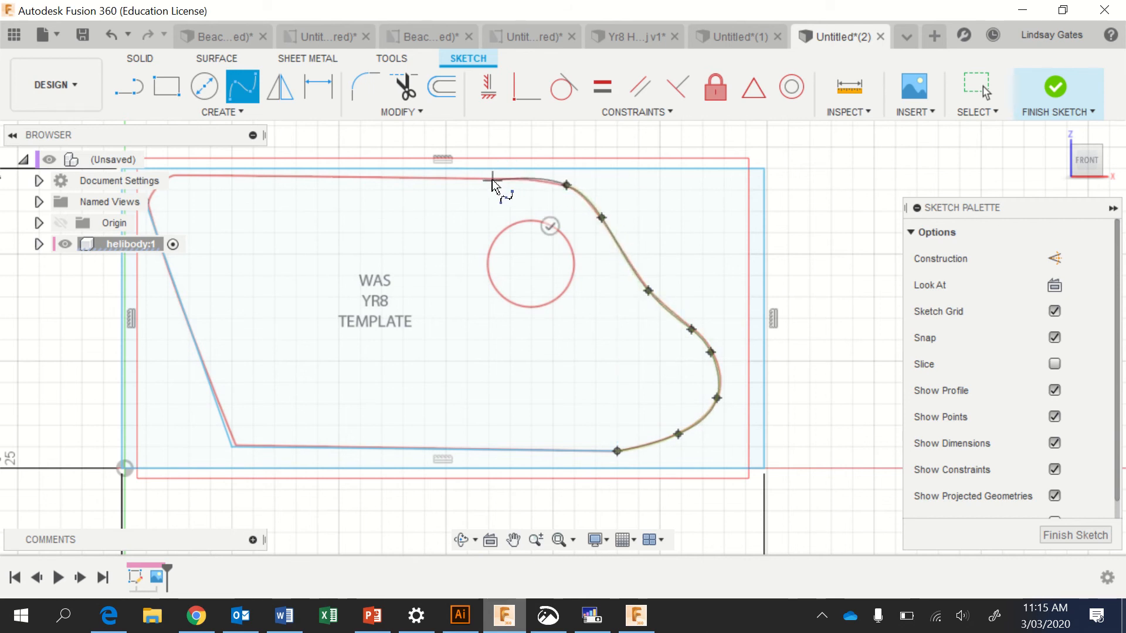
{"action": "mouse_move", "coordinate": [545, 187]}
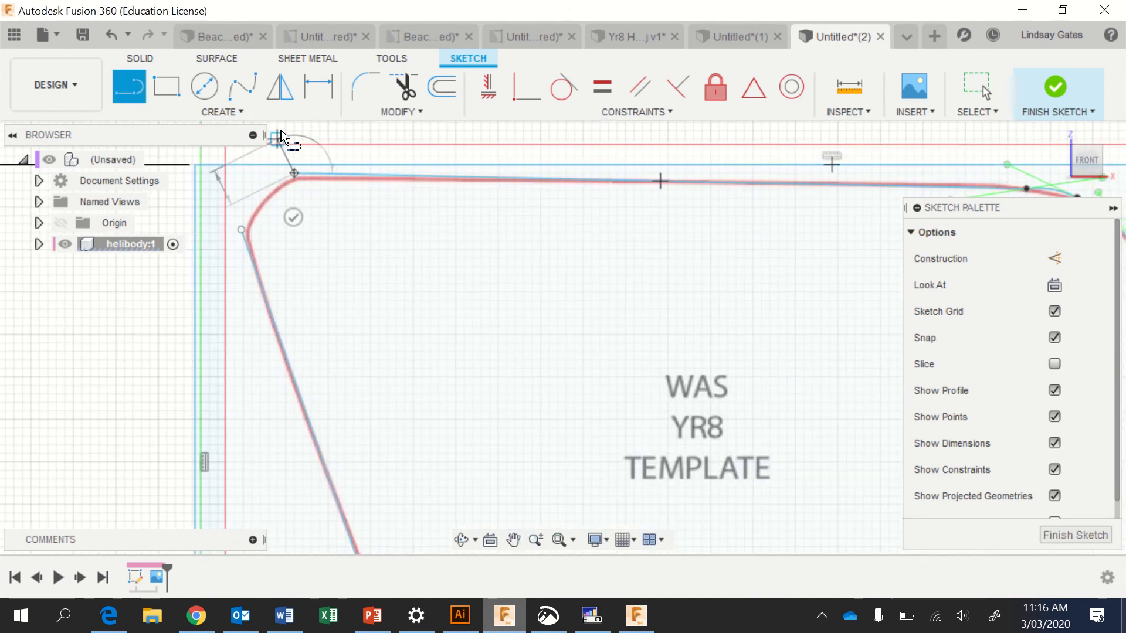
Finish the top-edge line so the outline closes at the top-left corner.
{"action": "left_click", "coordinate": [294, 173]}
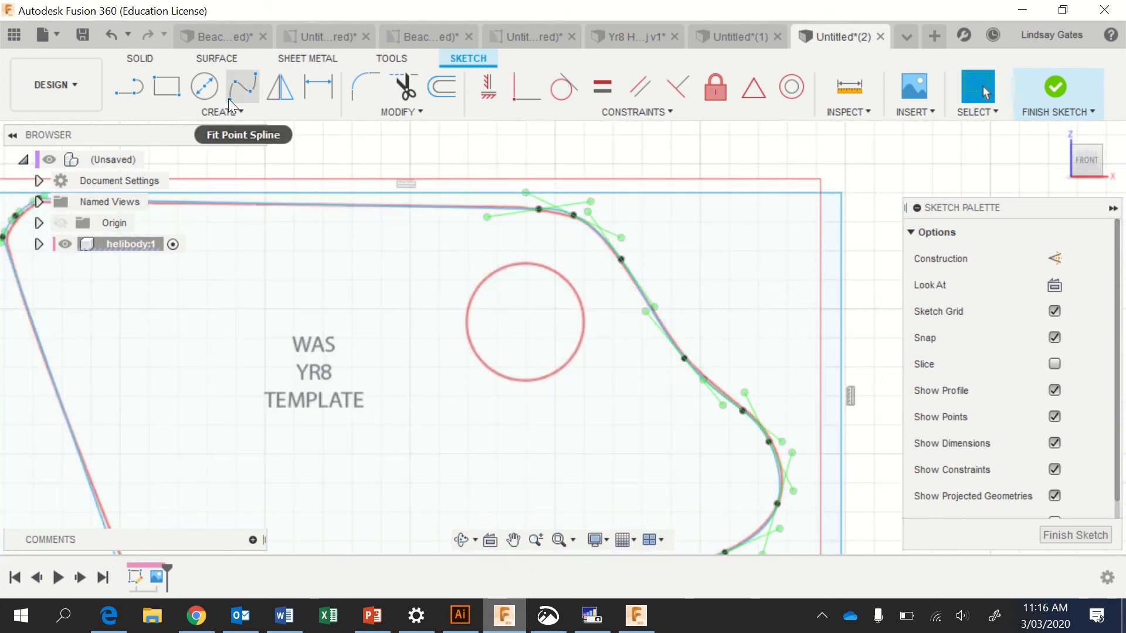
Draw a center-diameter circle over the template's round hole.
{"action": "left_click", "coordinate": [218, 111]}
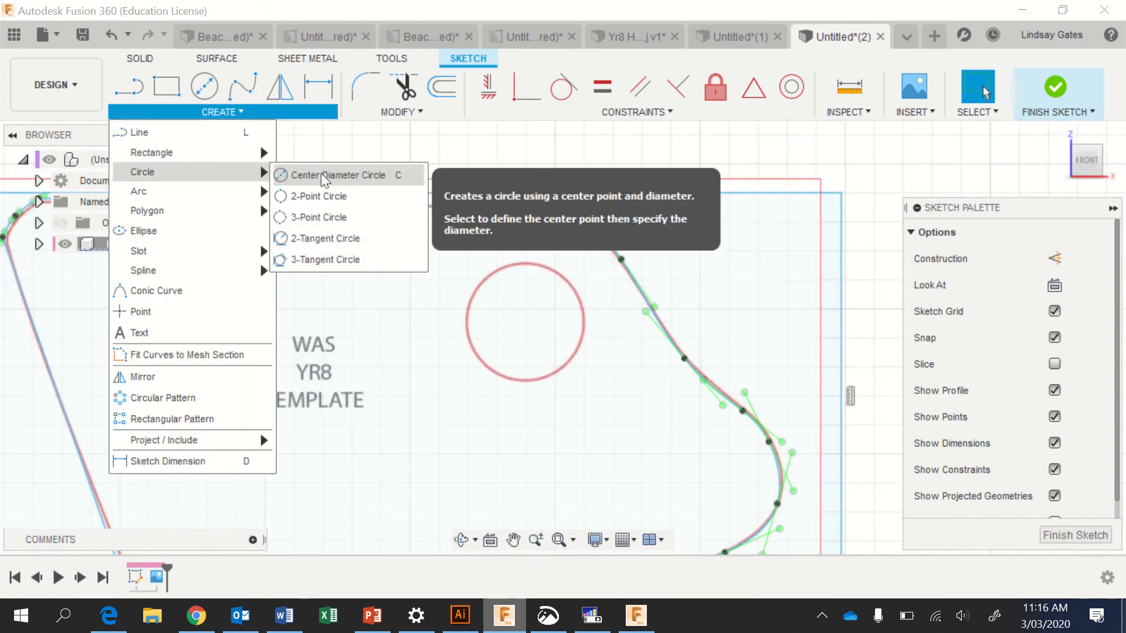
{"action": "left_click", "coordinate": [338, 176]}
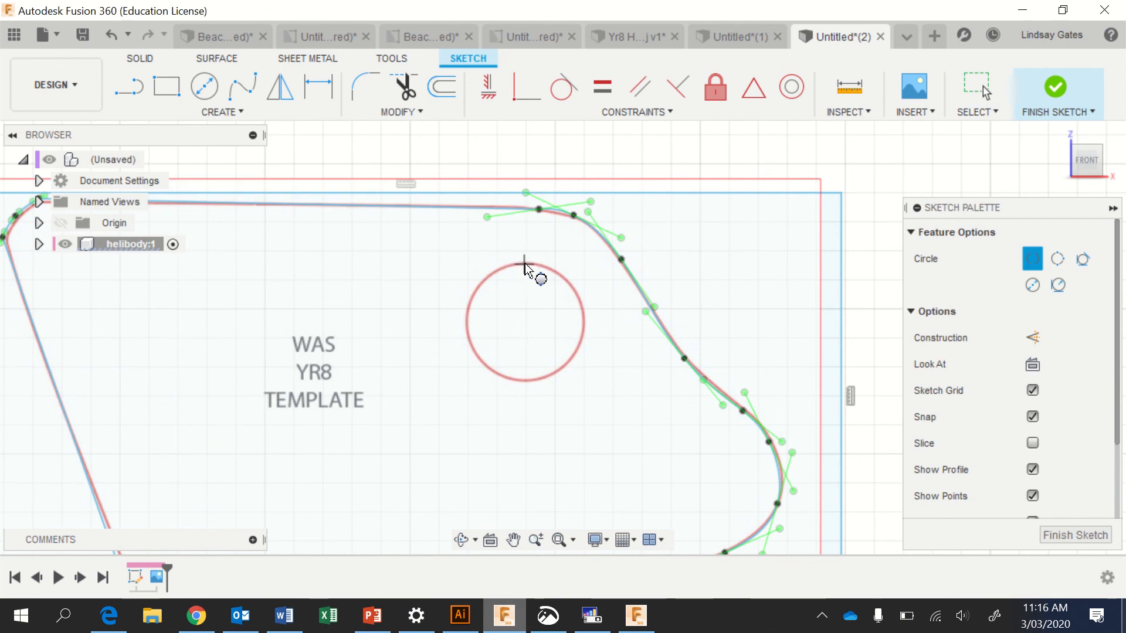
{"action": "left_click_drag", "start_coordinate": [525, 261], "coordinate": [524, 384]}
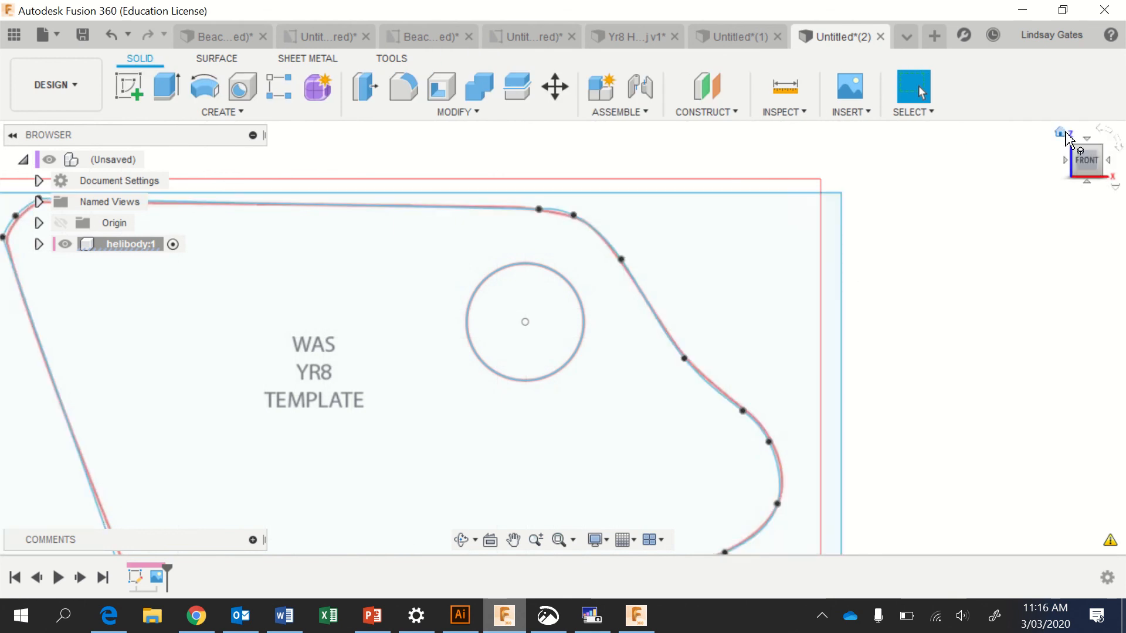
Extrude the traced profile into a solid body with a through-hole and hide the canvas image.
{"action": "left_click", "coordinate": [167, 87]}
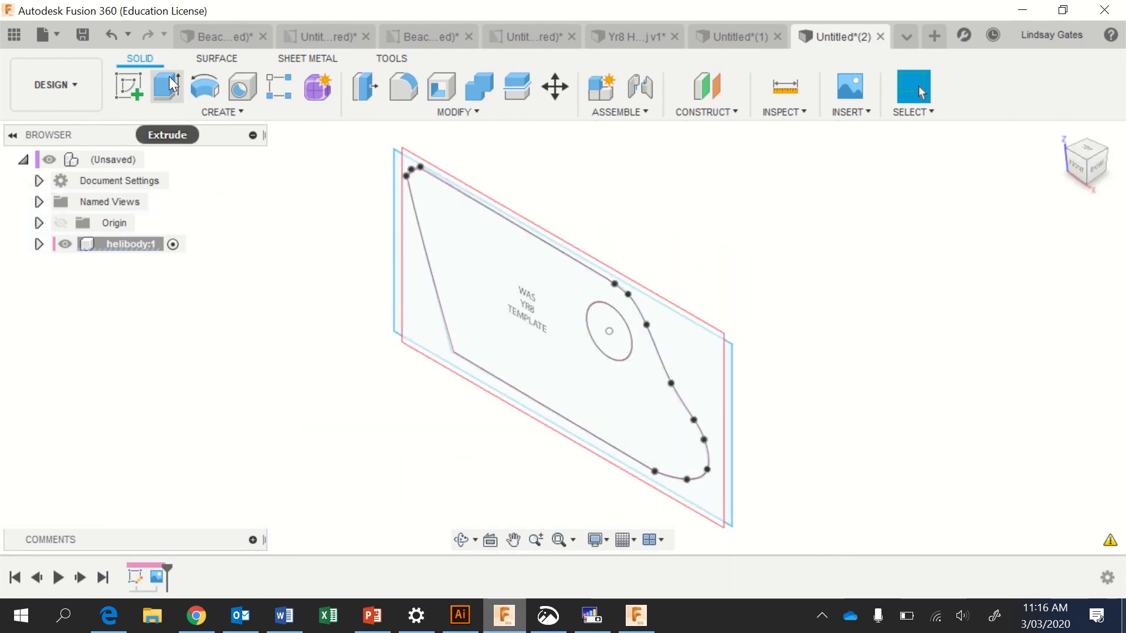
{"action": "left_click", "coordinate": [167, 87]}
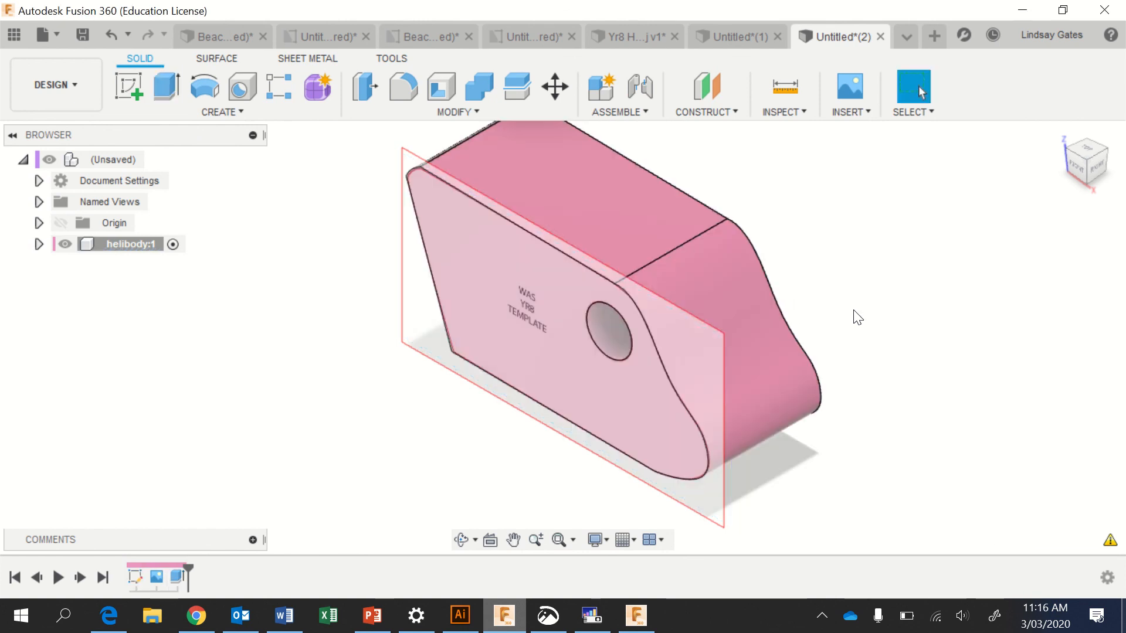
{"action": "left_click", "coordinate": [38, 244]}
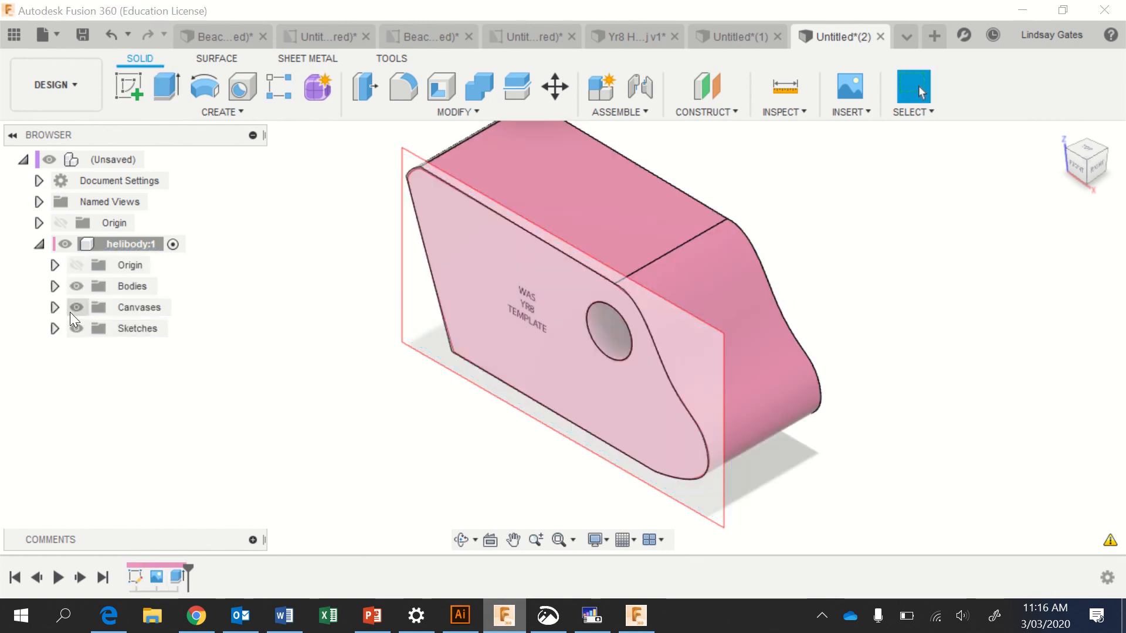
{"action": "left_click", "coordinate": [54, 307]}
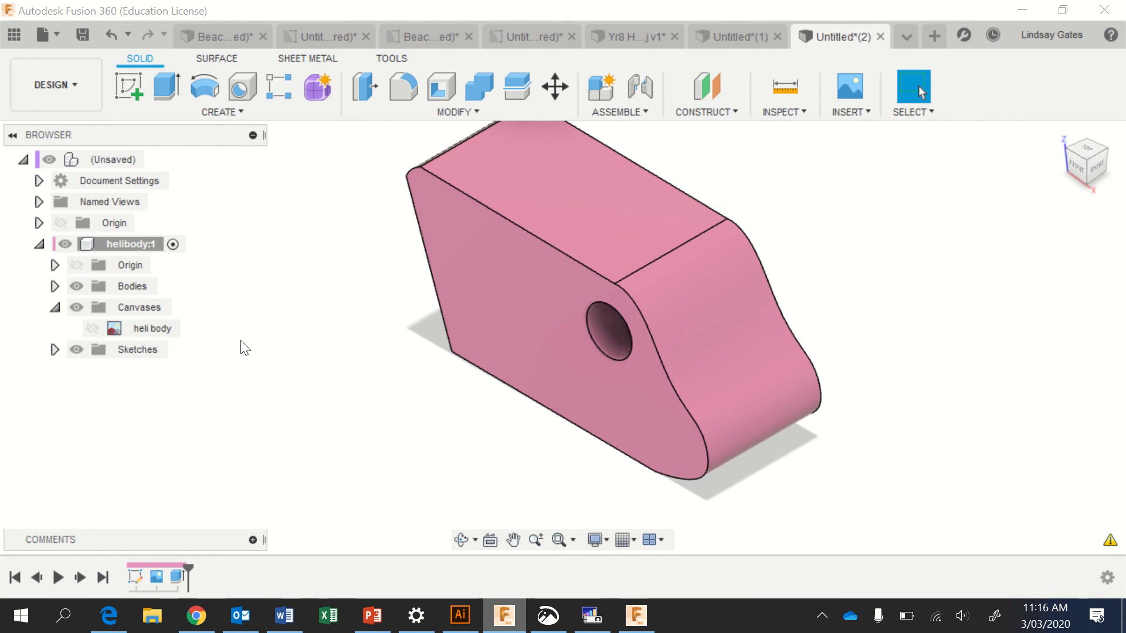